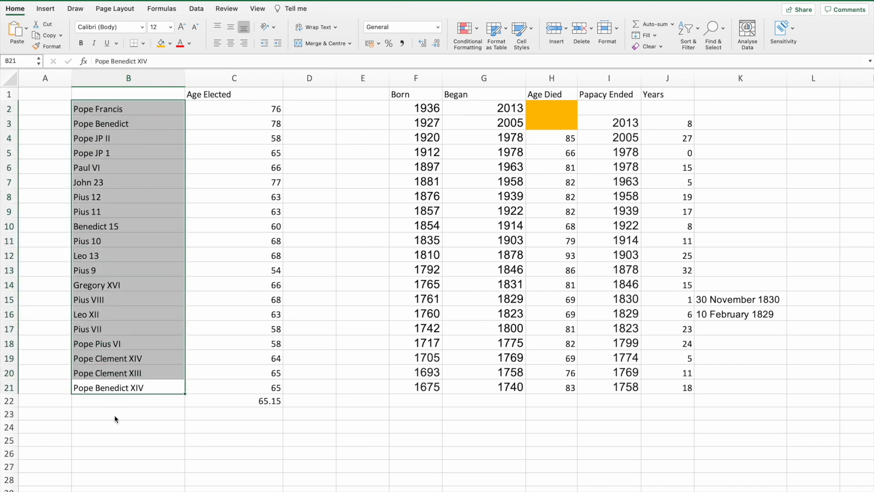
# Step: Review the pope table — the C22 average-age formula and the Pius 12 entry — before leaving for the electors list
pyautogui.click(127, 413)
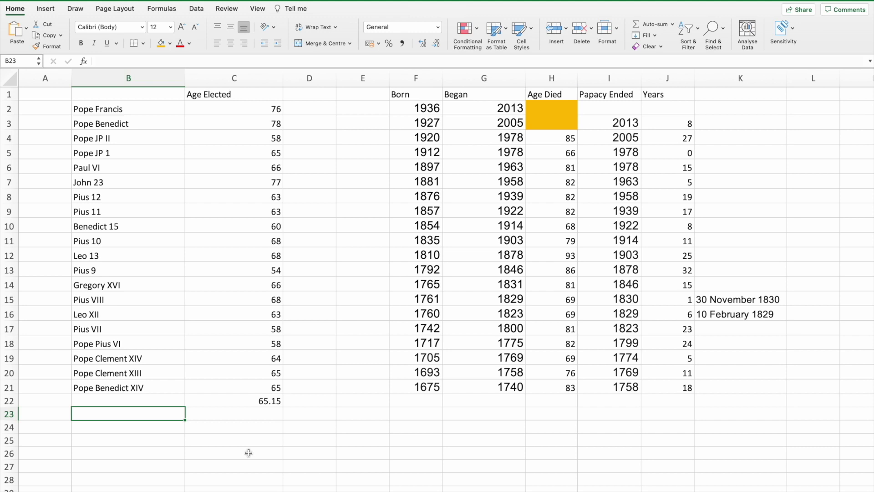
pyautogui.moveTo(204, 202)
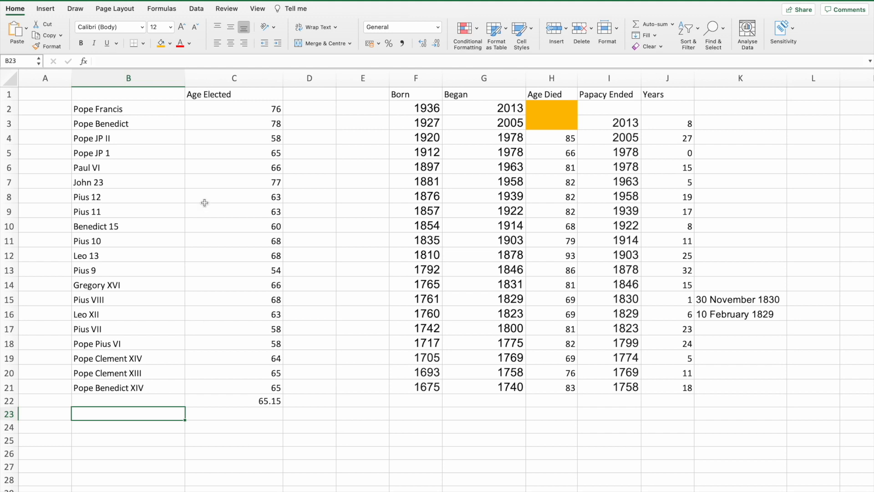
pyautogui.click(234, 400)
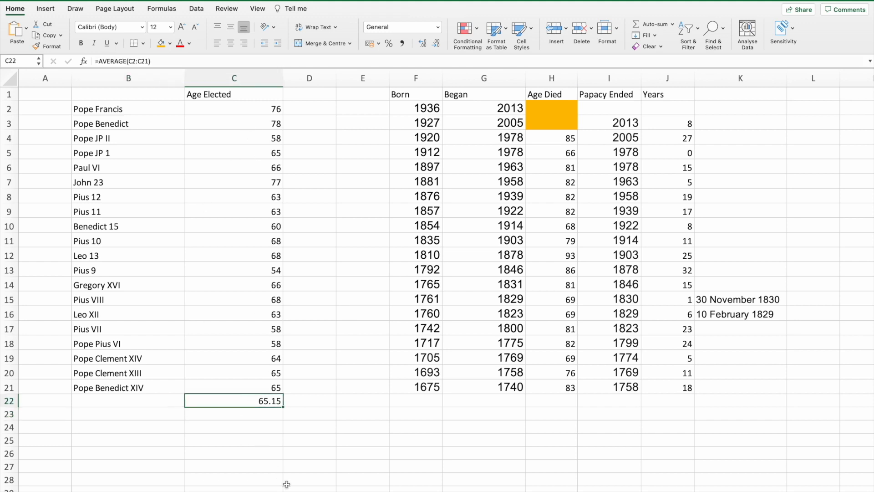
pyautogui.moveTo(268, 340)
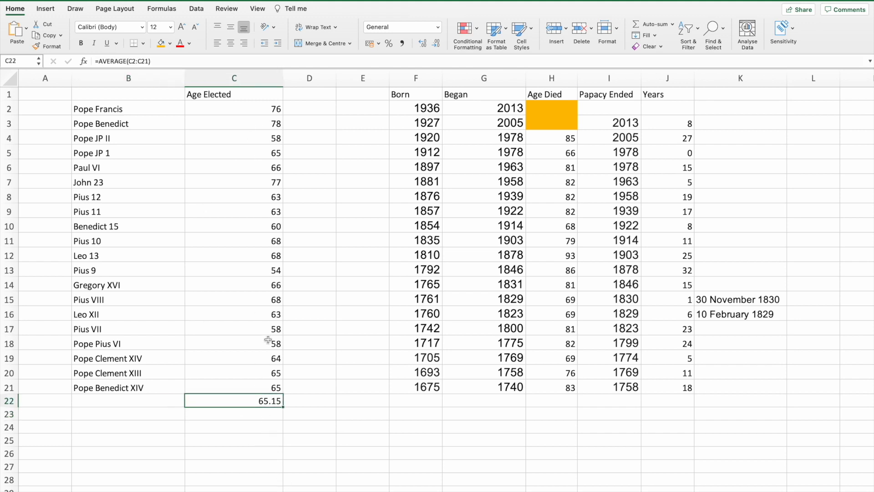
pyautogui.moveTo(328, 129)
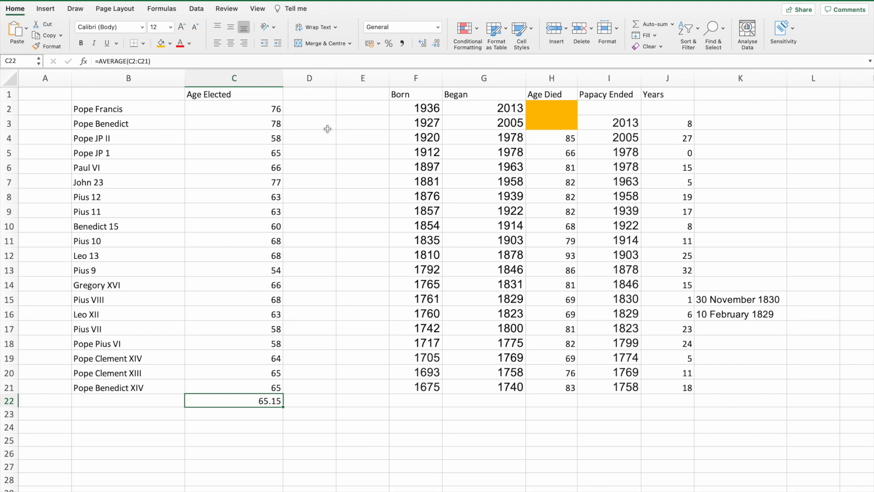
pyautogui.moveTo(116, 266)
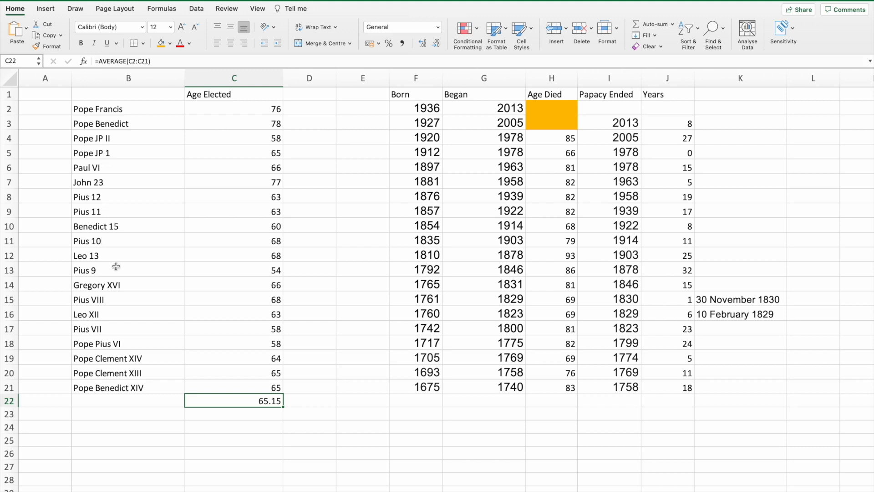
pyautogui.moveTo(114, 225)
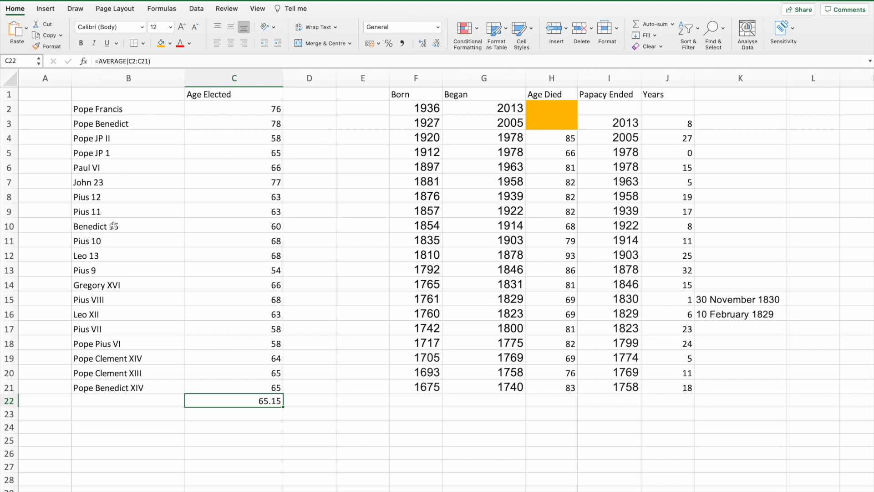
pyautogui.click(129, 196)
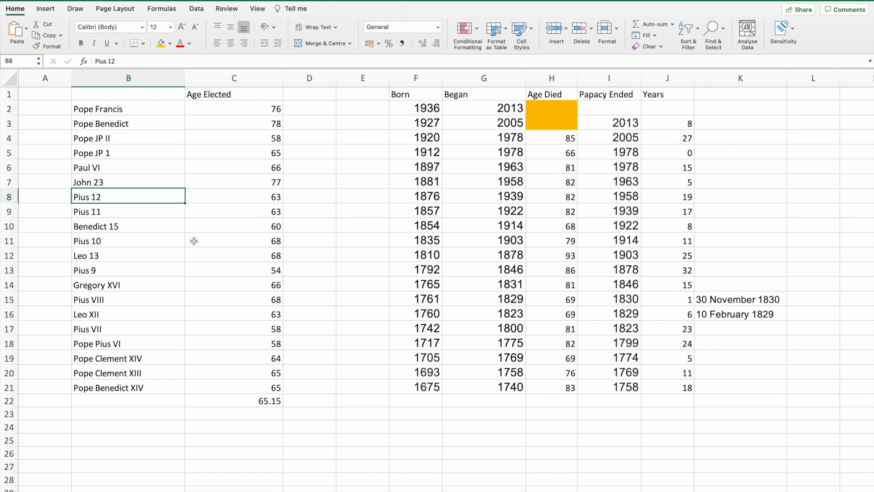
pyautogui.click(128, 425)
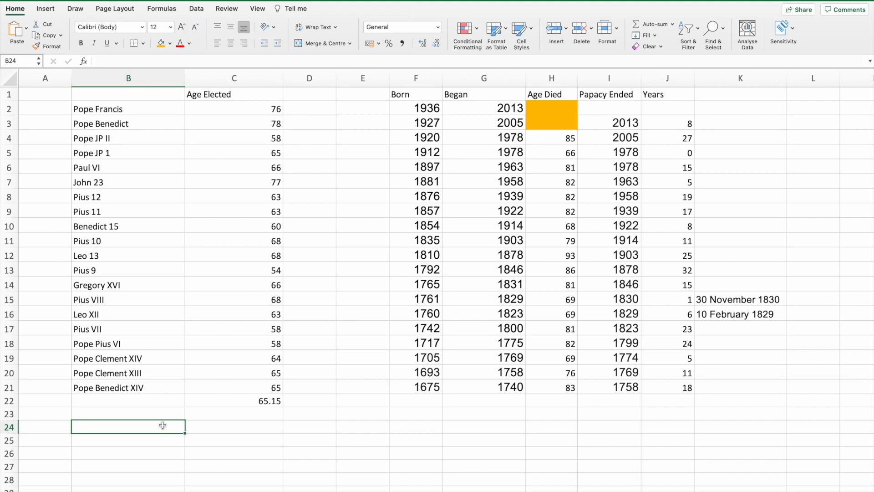
pyautogui.moveTo(127, 488)
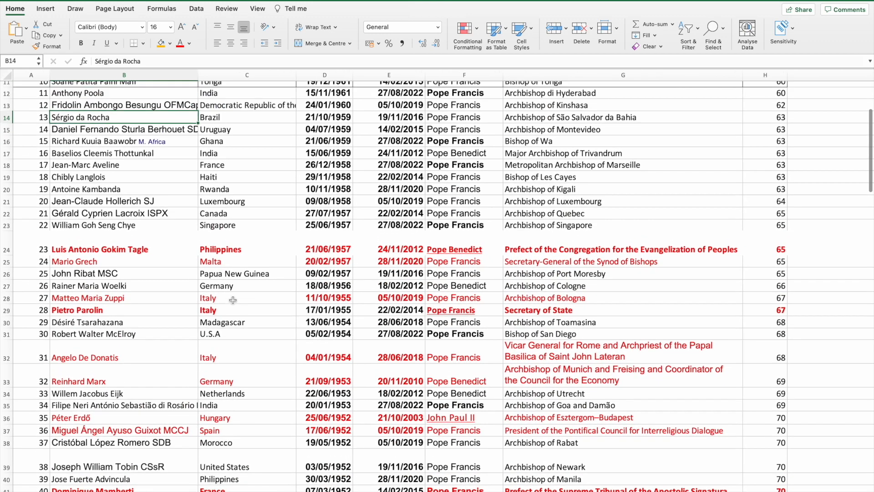
pyautogui.scroll(3)
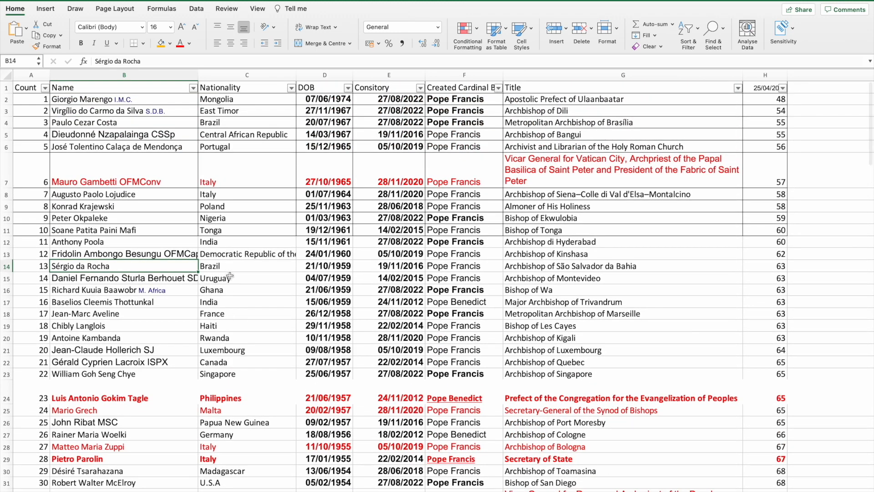
pyautogui.moveTo(159, 122)
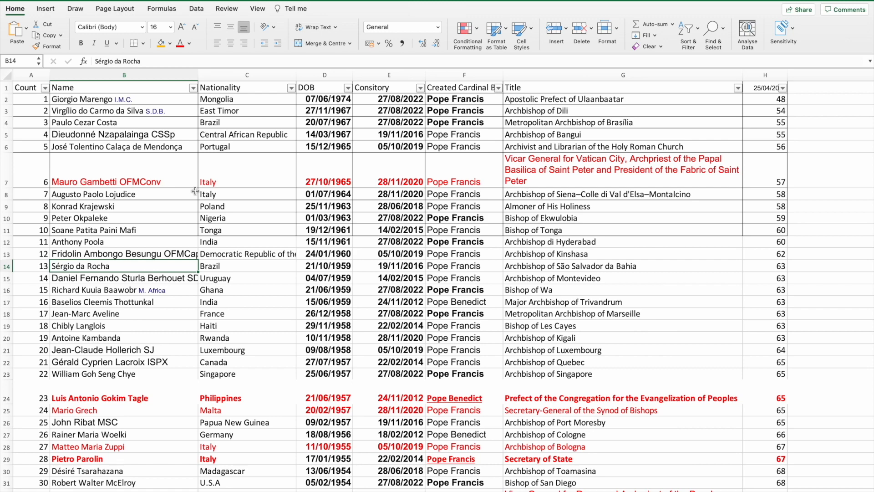
pyautogui.moveTo(266, 375)
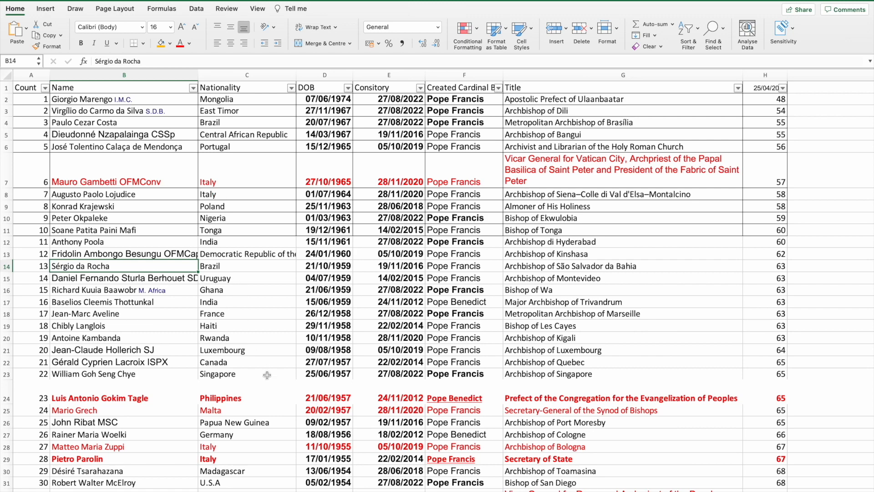
pyautogui.scroll(-3)
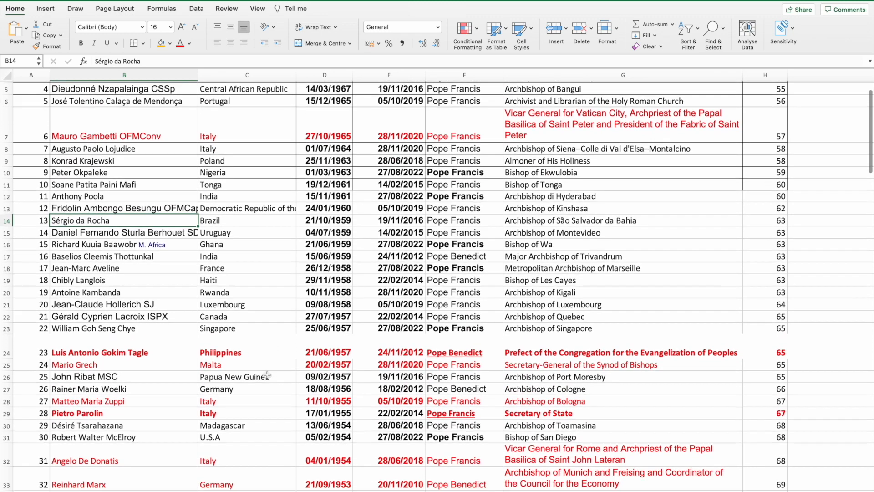
pyautogui.scroll(-3)
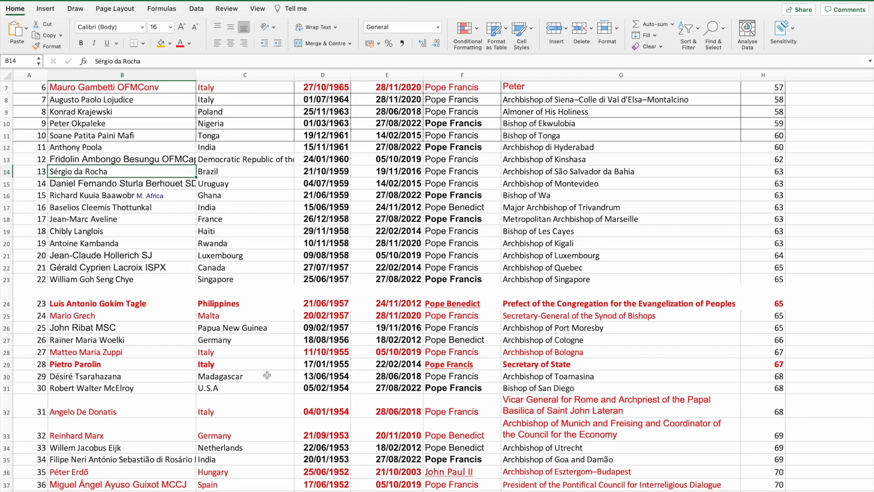
pyautogui.scroll(3)
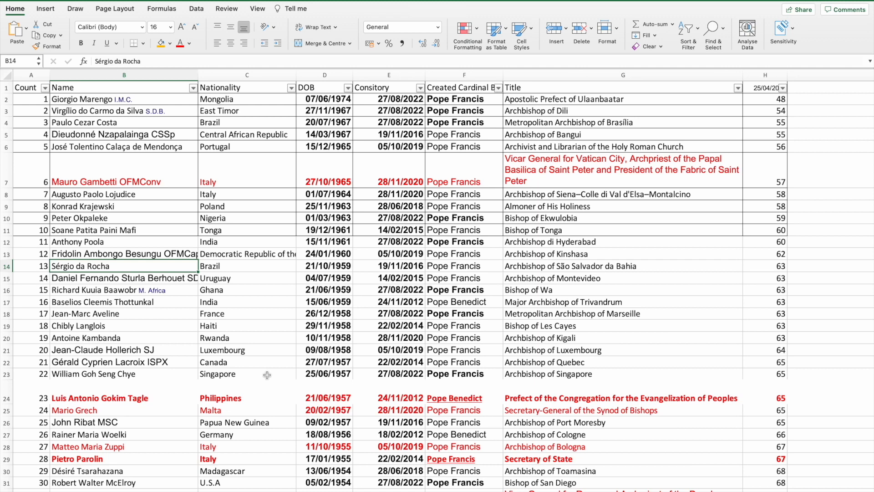
pyautogui.moveTo(266, 375)
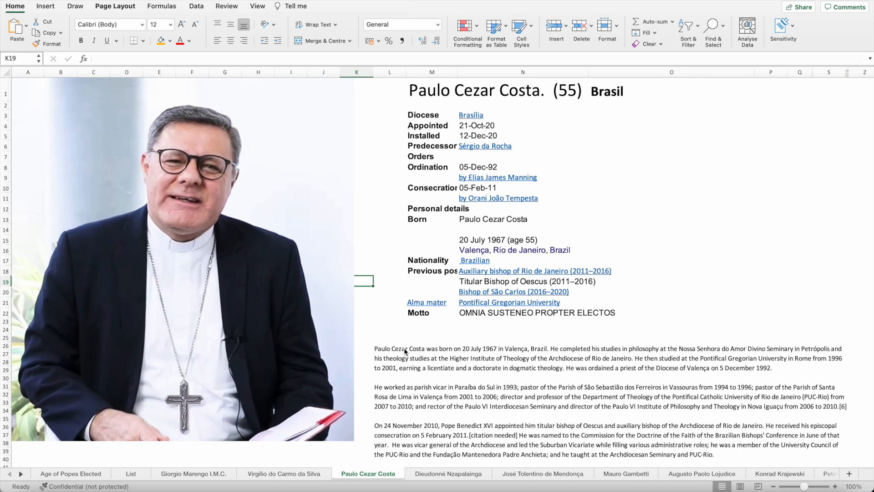
pyautogui.scroll(-3)
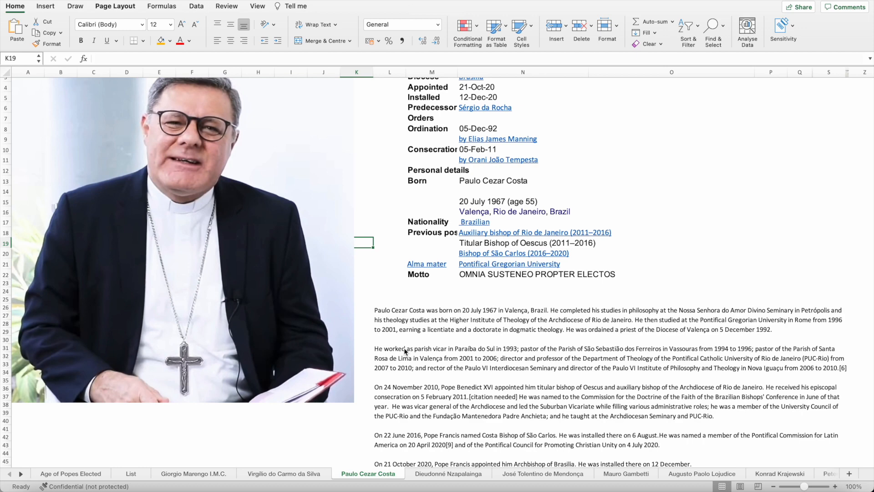
pyautogui.scroll(-3)
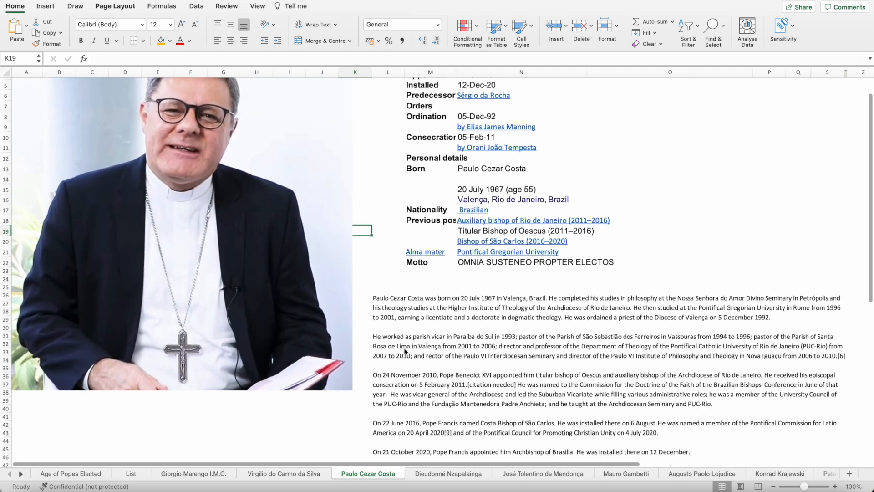
pyautogui.scroll(-3)
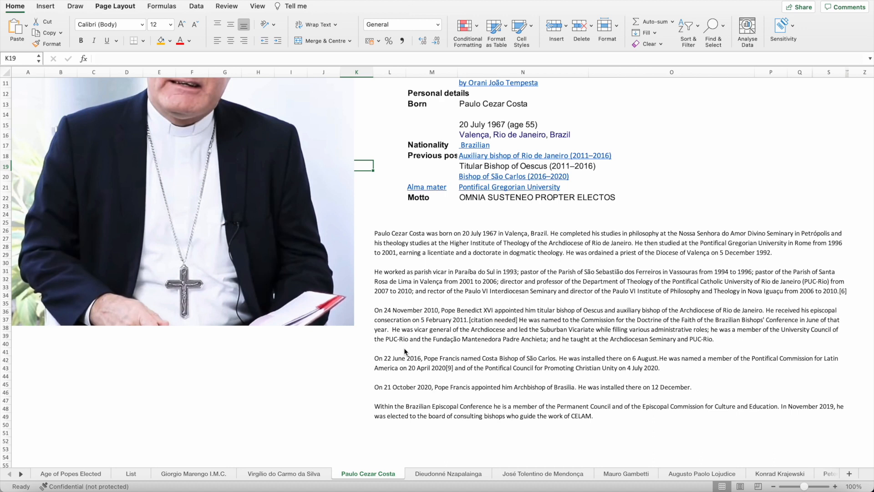
pyautogui.scroll(3)
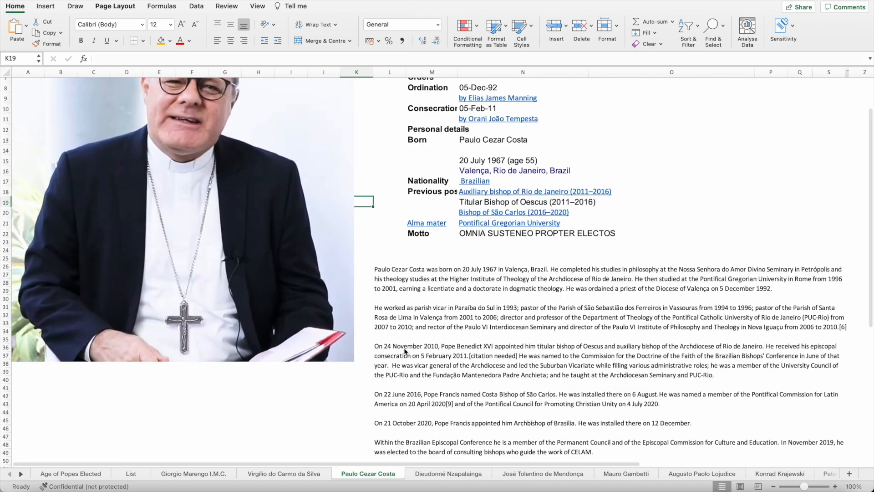
pyautogui.click(129, 473)
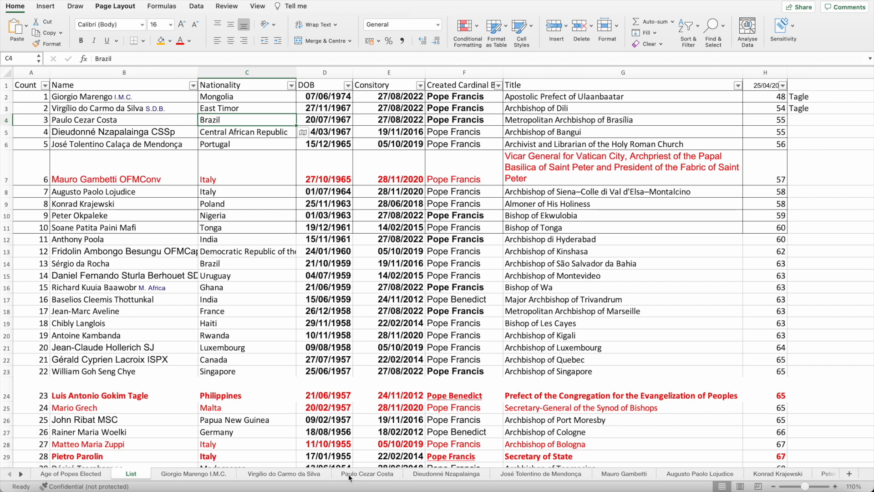
pyautogui.click(367, 474)
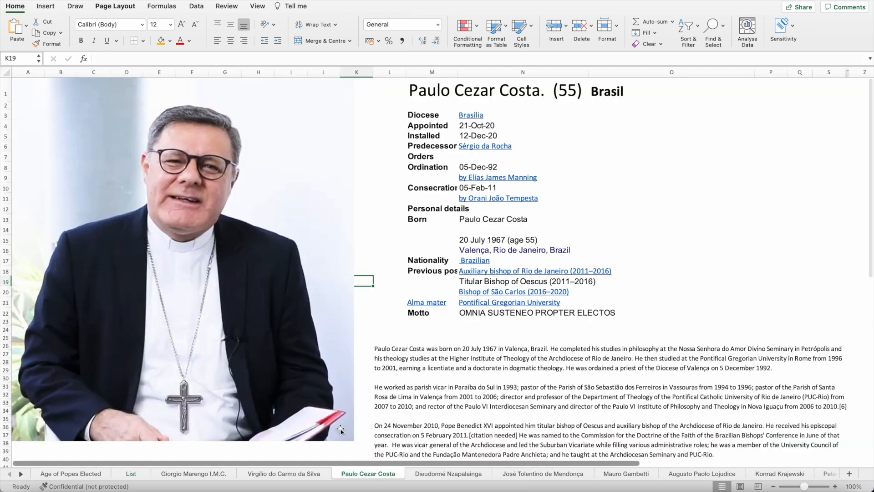